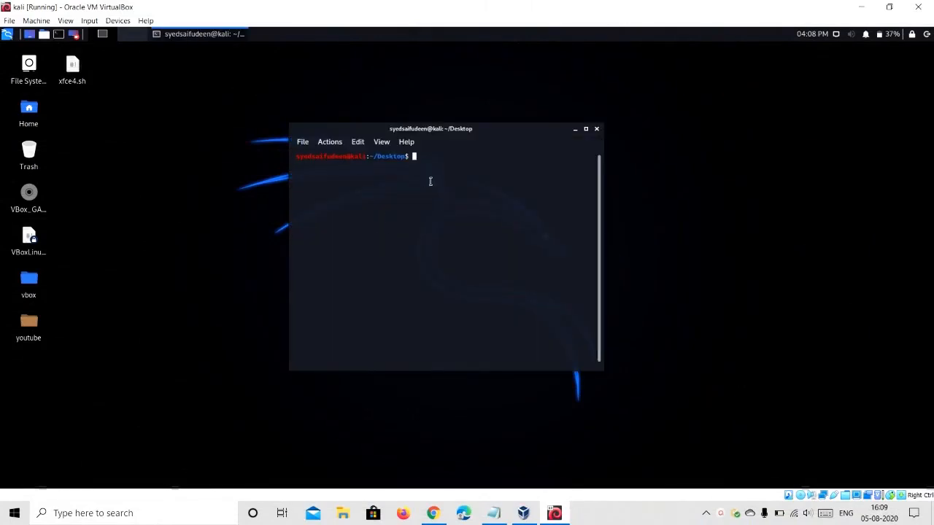
mouse_move(436, 196)
text(sud)
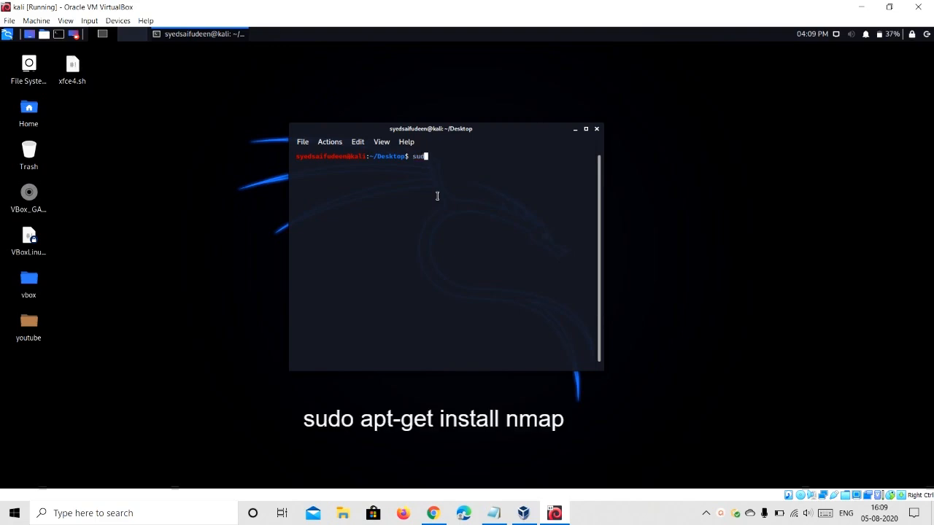
text(apt)
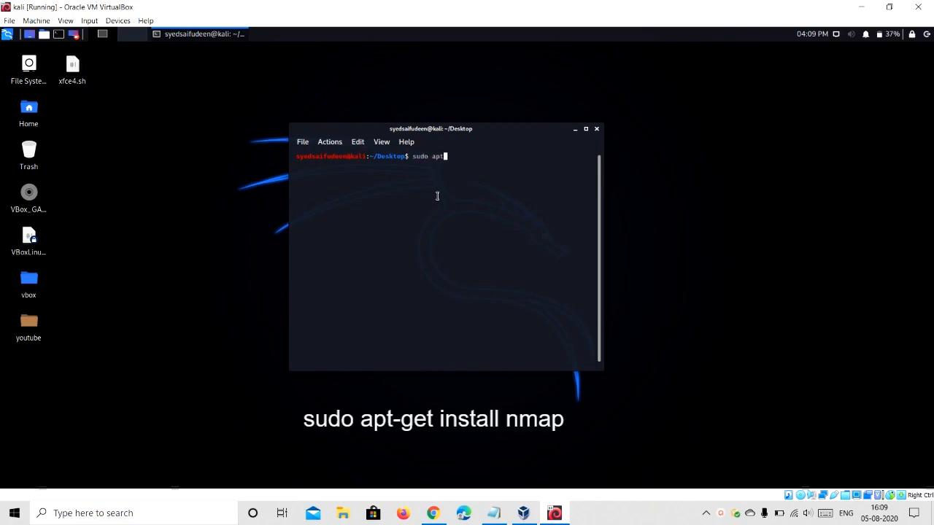
text(-get)
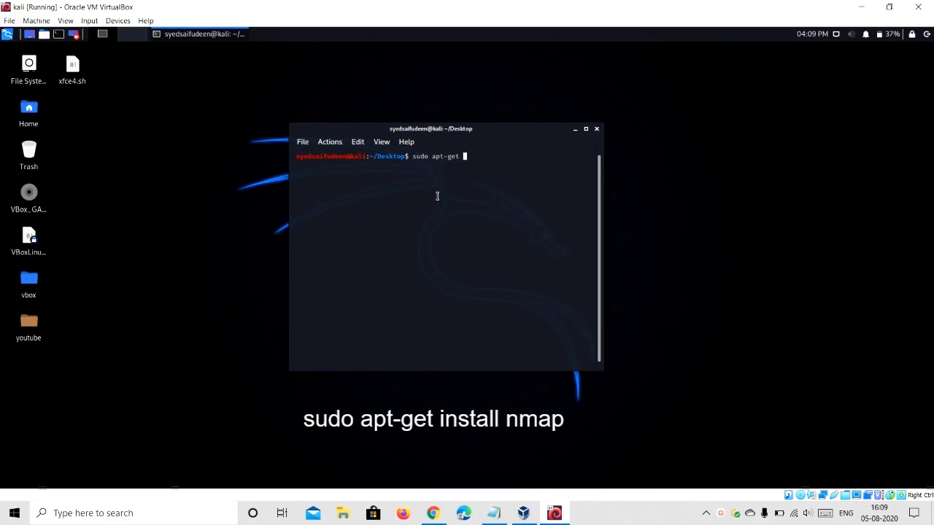
text(install nmap)
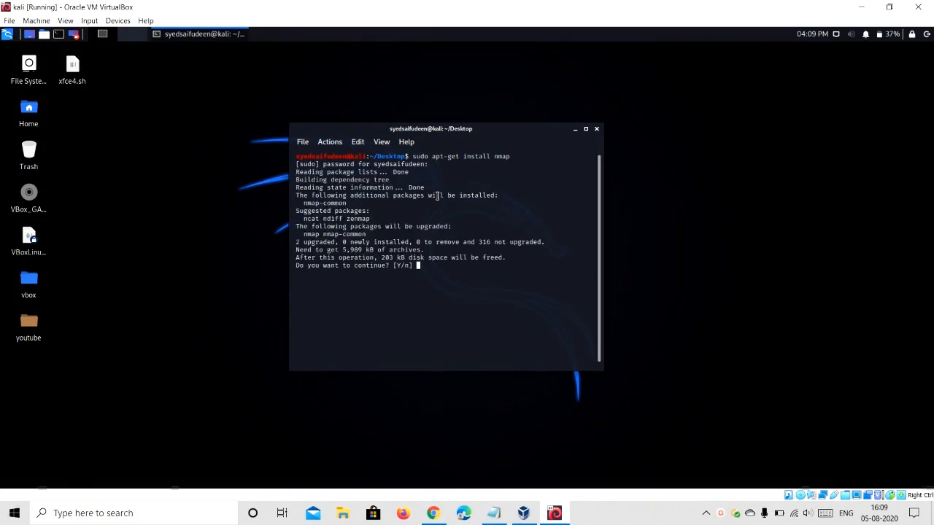
mouse_move(507, 294)
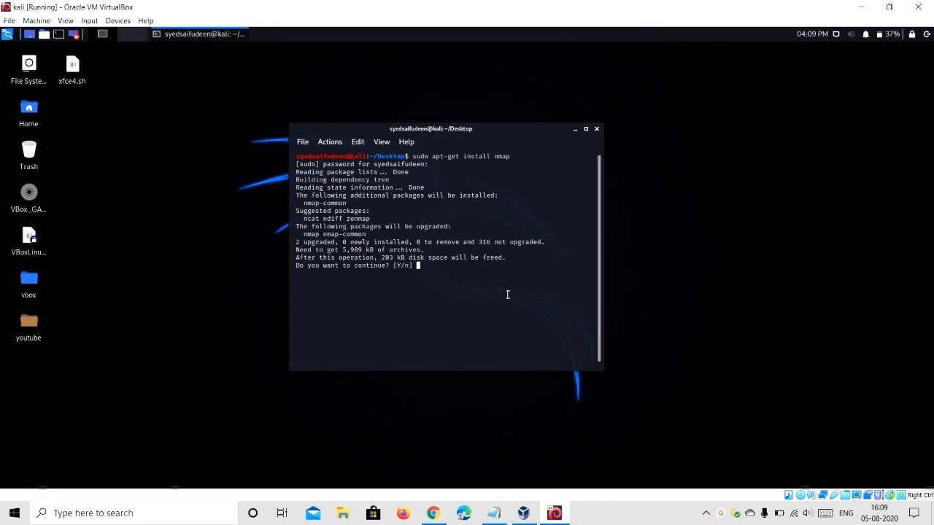
text(y)
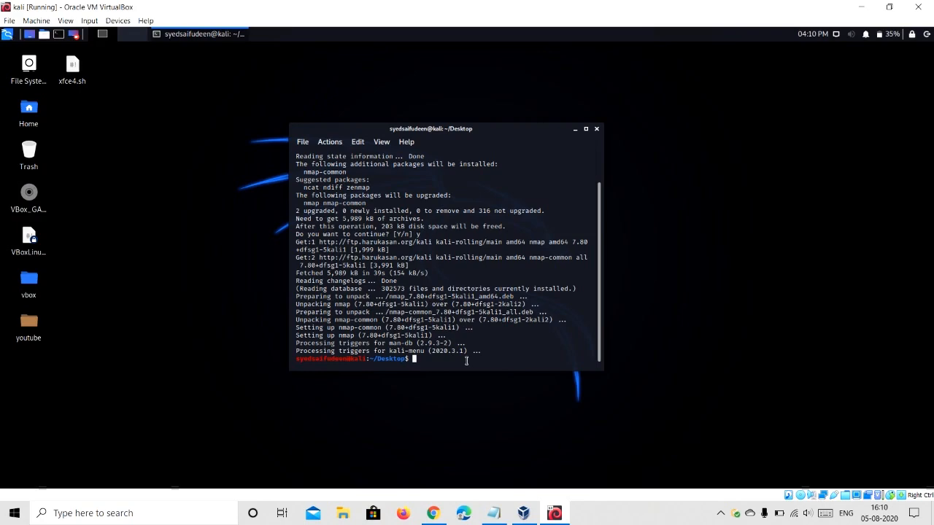
text(nmap)
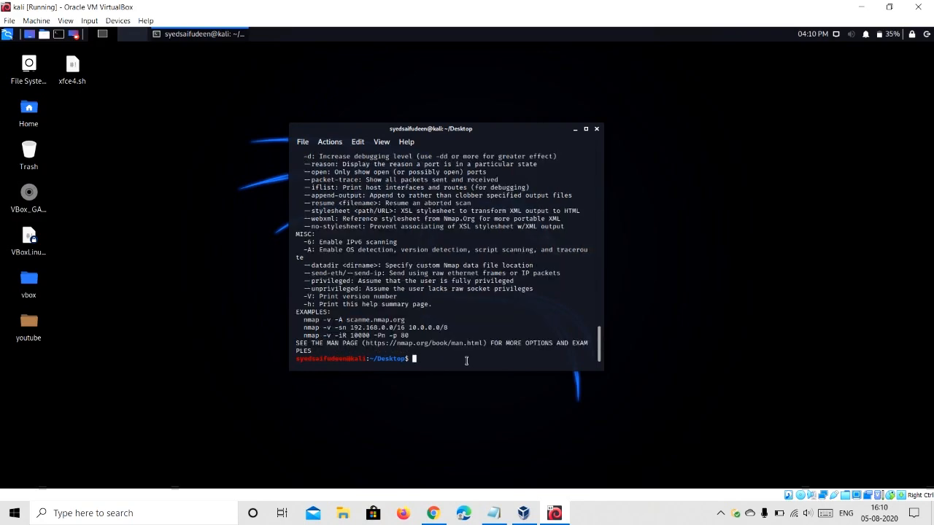
mouse_move(478, 356)
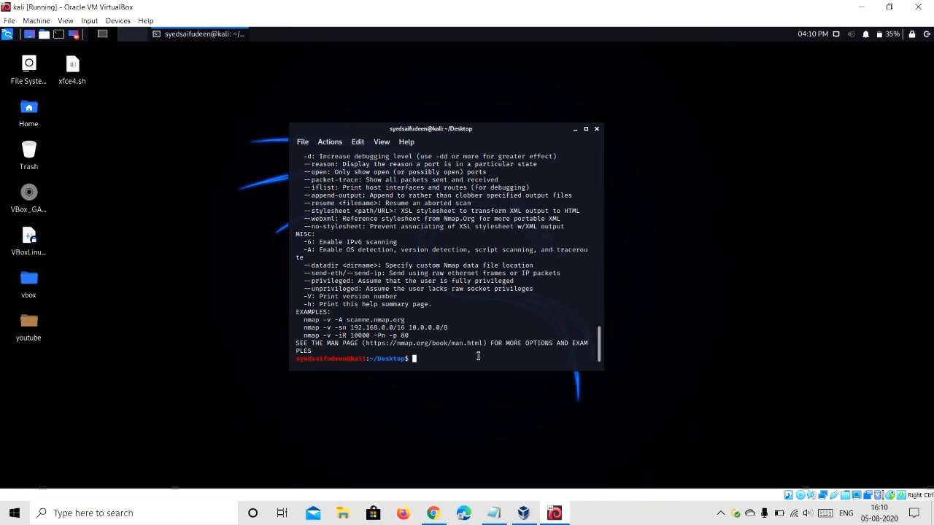